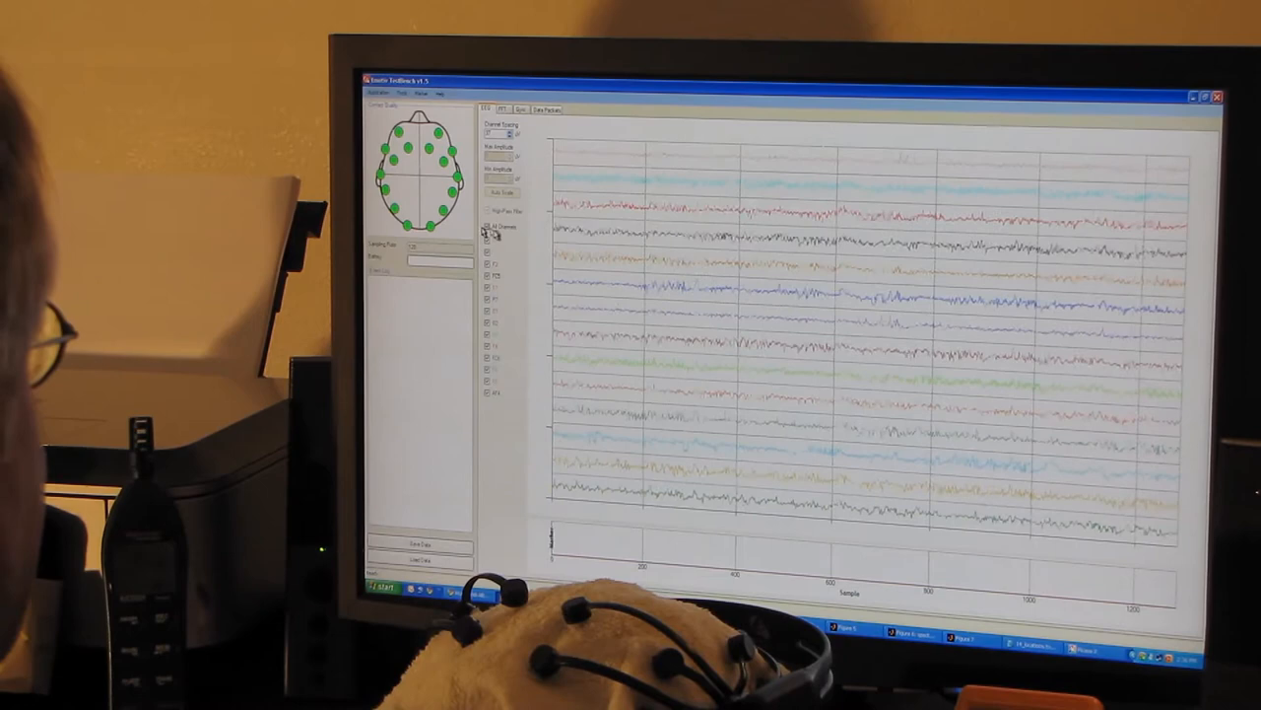
# Uncheck the all-channels box so only a single EEG channel trace is plotted.
pyautogui.click(487, 227)
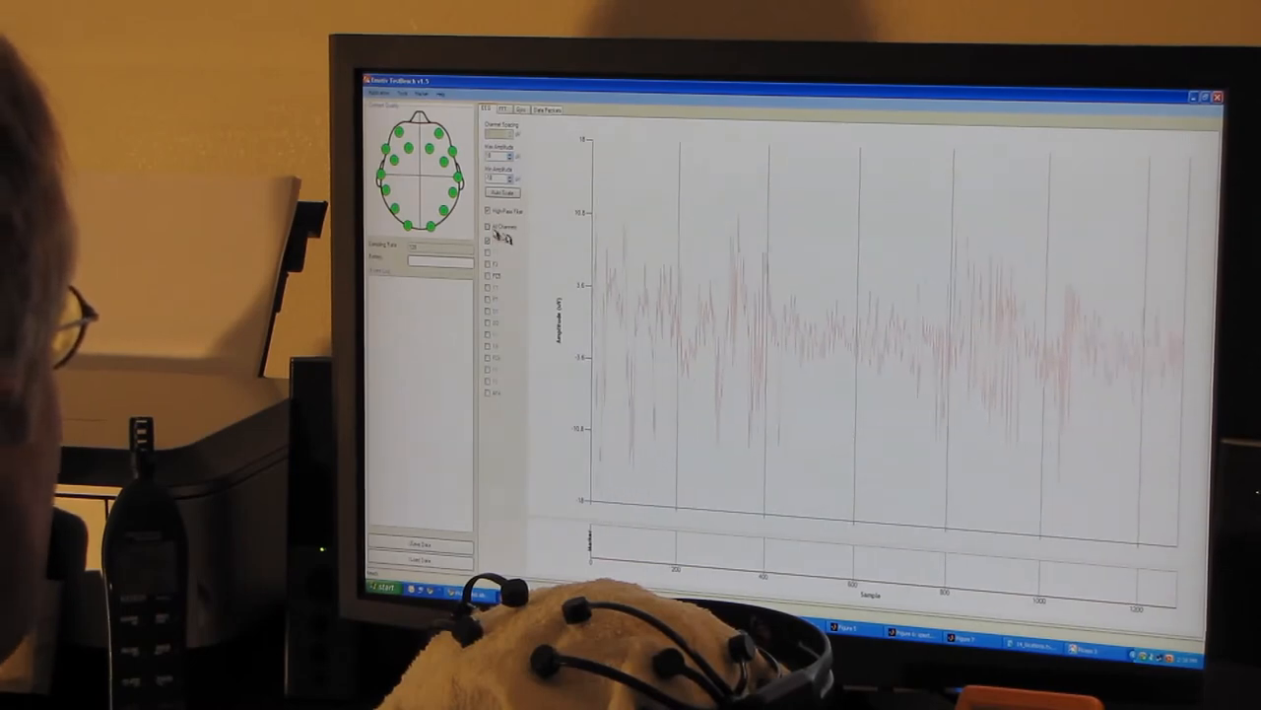
pyautogui.click(487, 227)
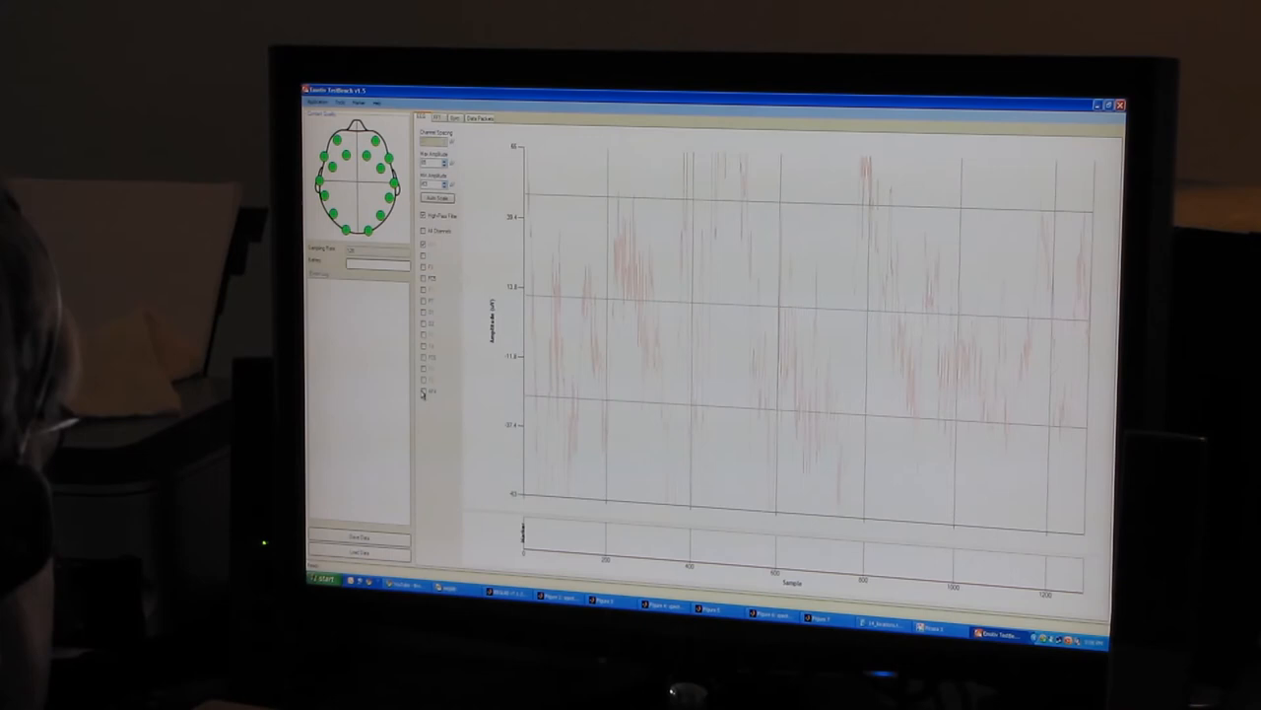
# Re-check the all-channels box so every EEG channel is plotted together again.
pyautogui.click(425, 232)
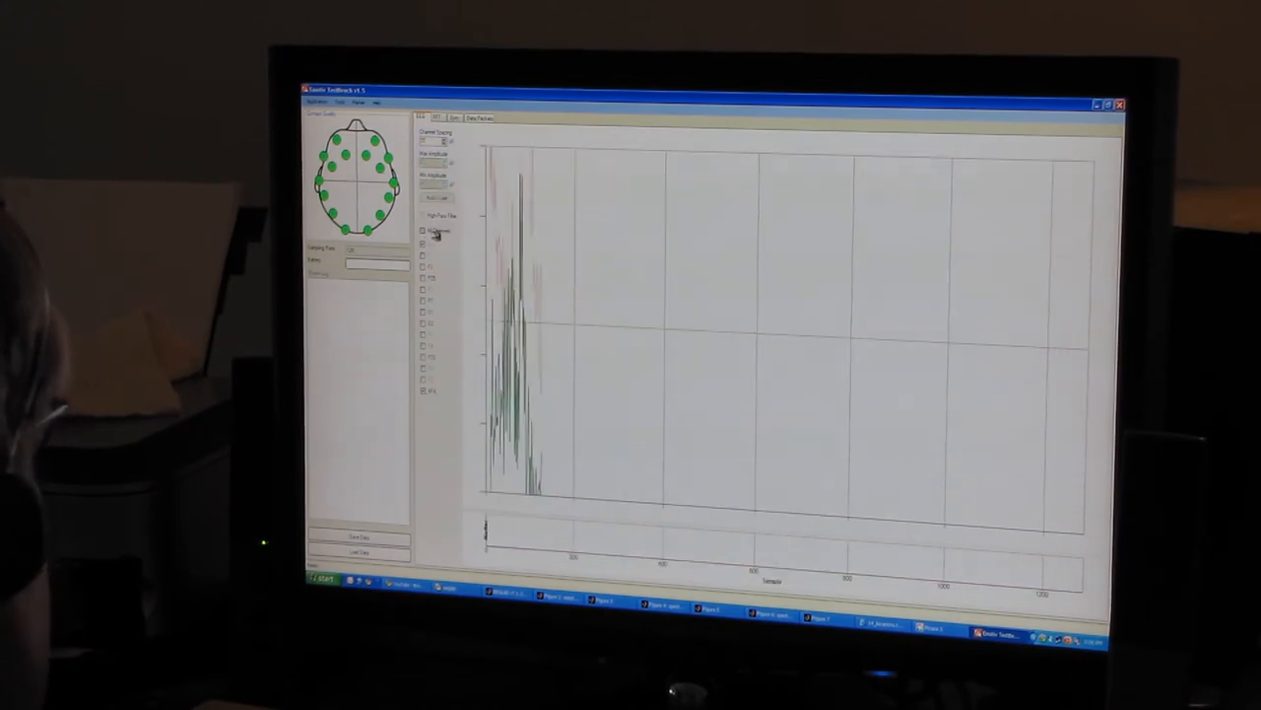